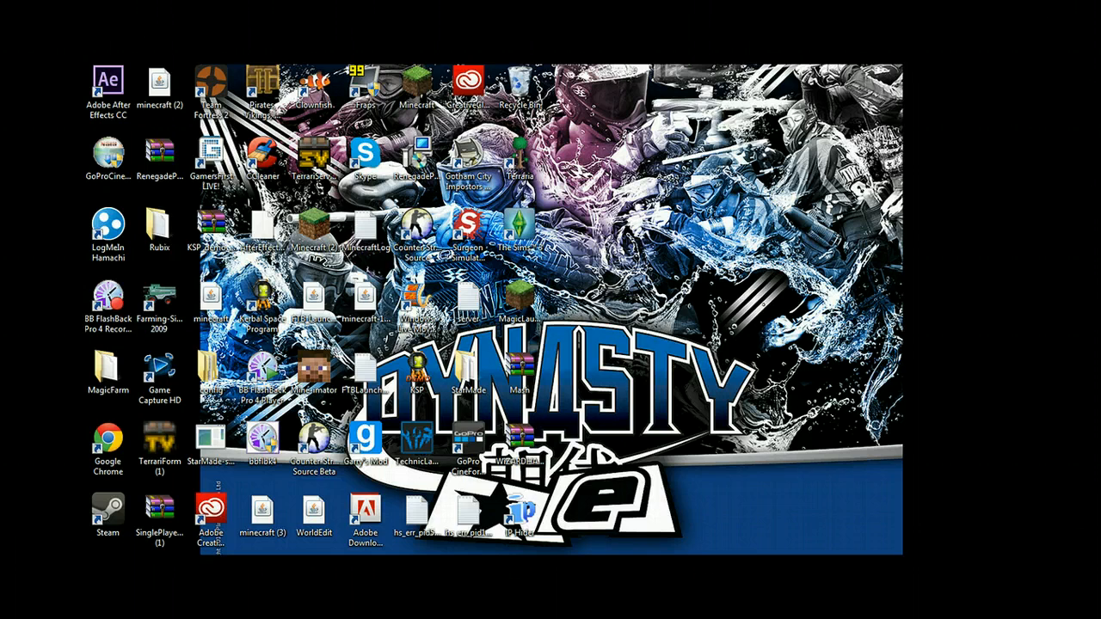
Step: Launch Steam, go to the Library and bring up Gotham City Impostors' context menu
double_click(107, 508)
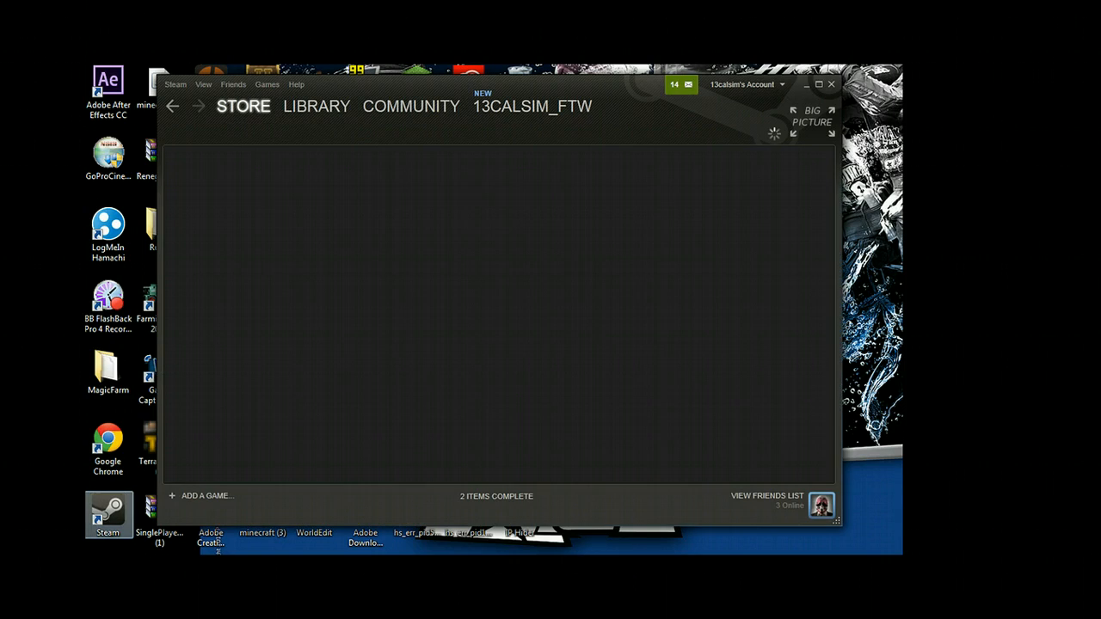
left_click(317, 107)
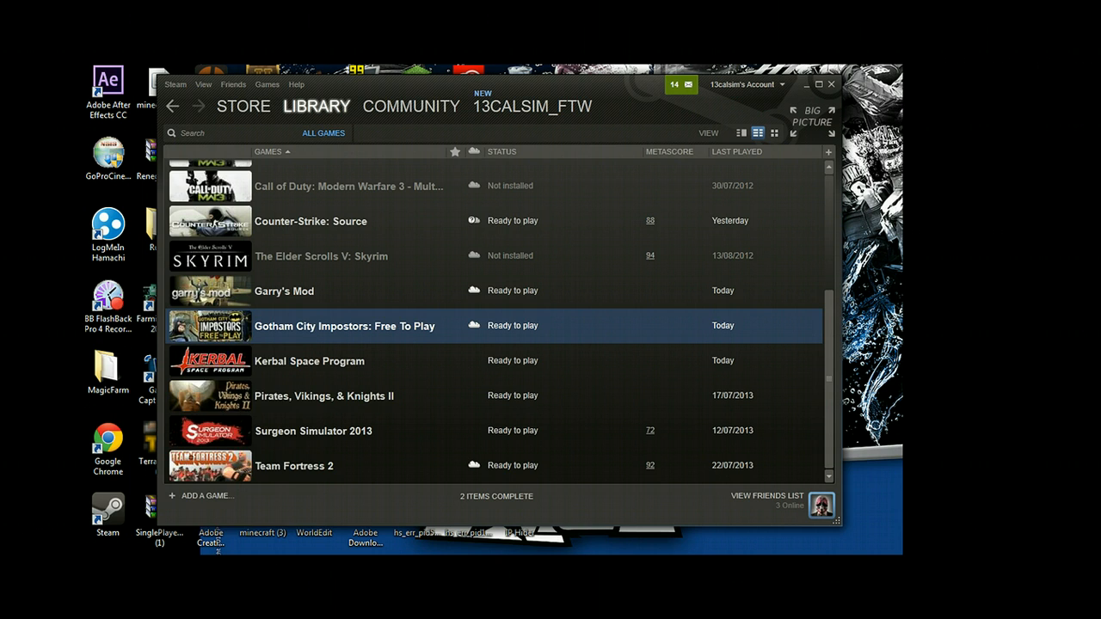
right_click(344, 325)
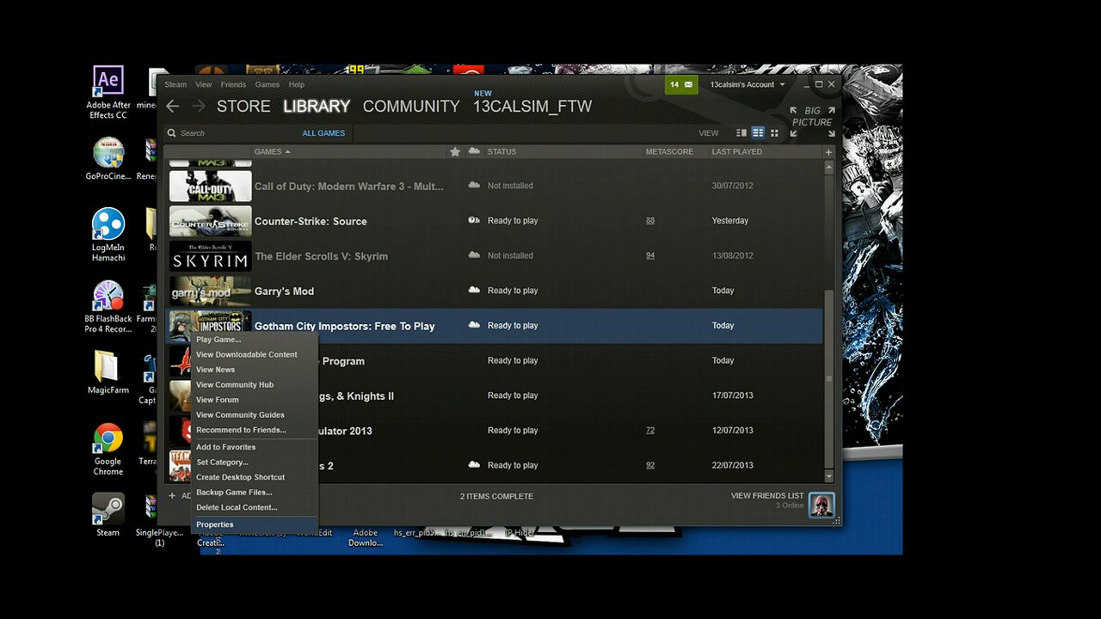
Step: Reach the empty launch options entry via Properties > Set Launch Options
left_click(214, 524)
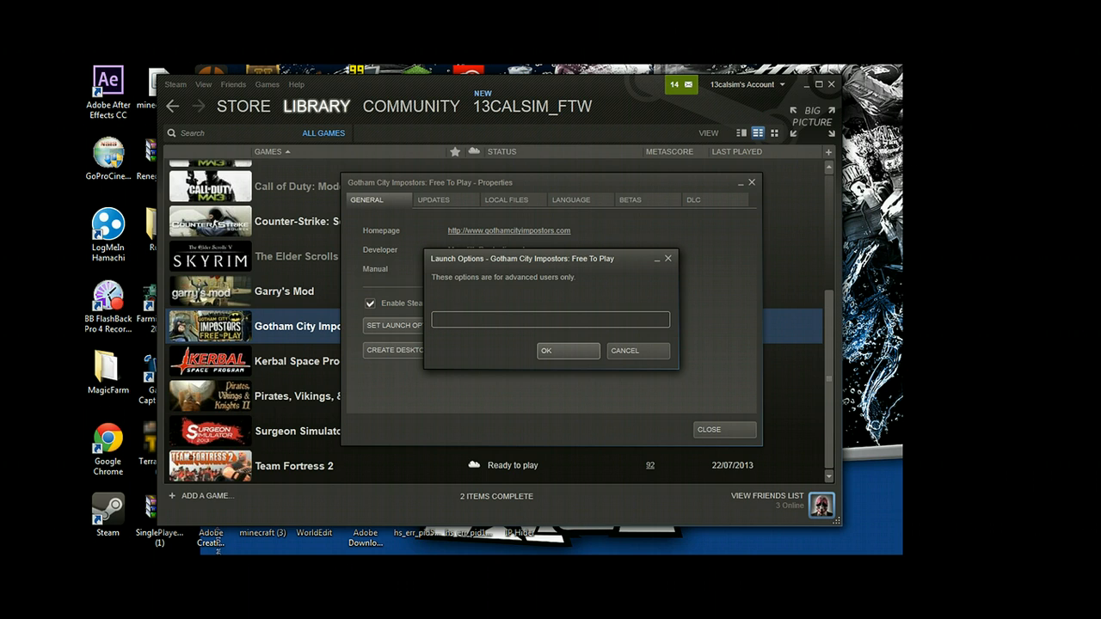
left_click(550, 318)
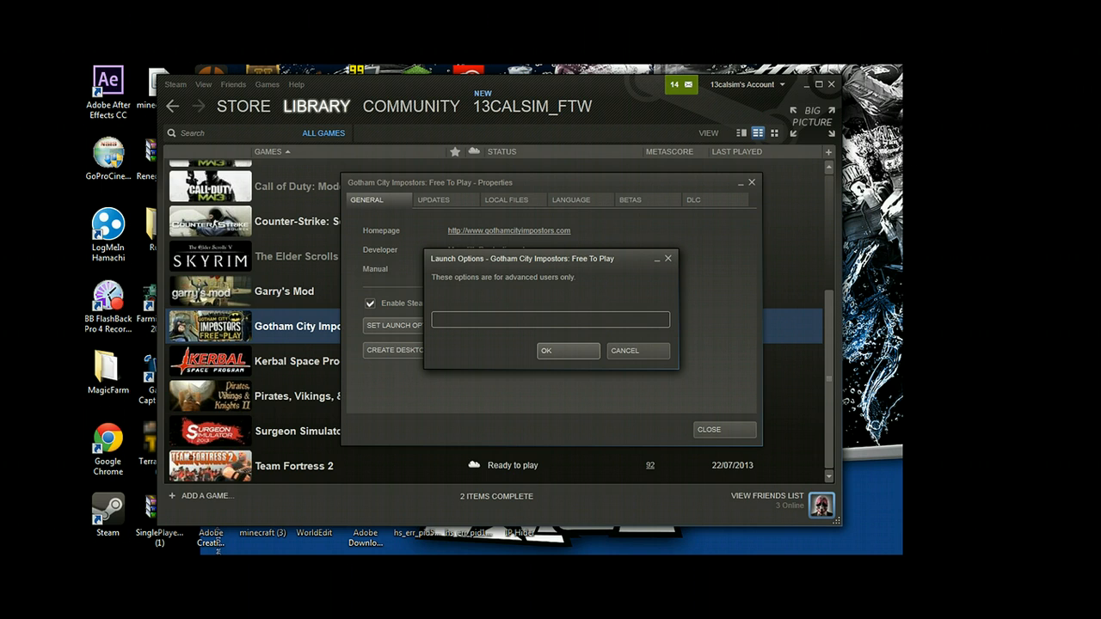
left_click(550, 318)
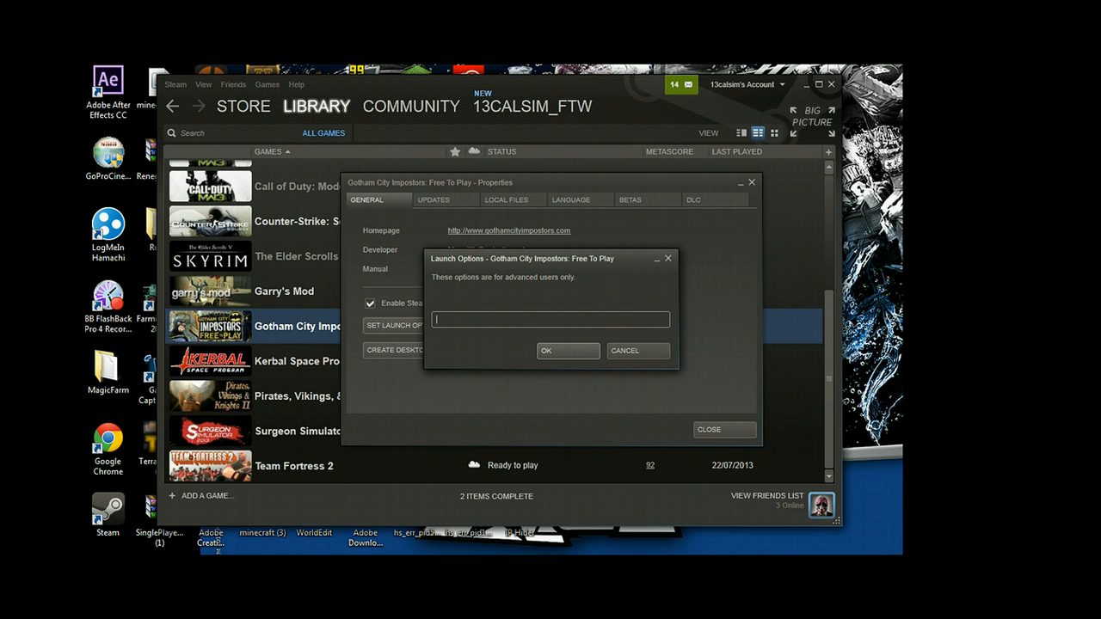
Step: Enter '+windowed 1' as the launch option and confirm with OK
type("+windowed 1")
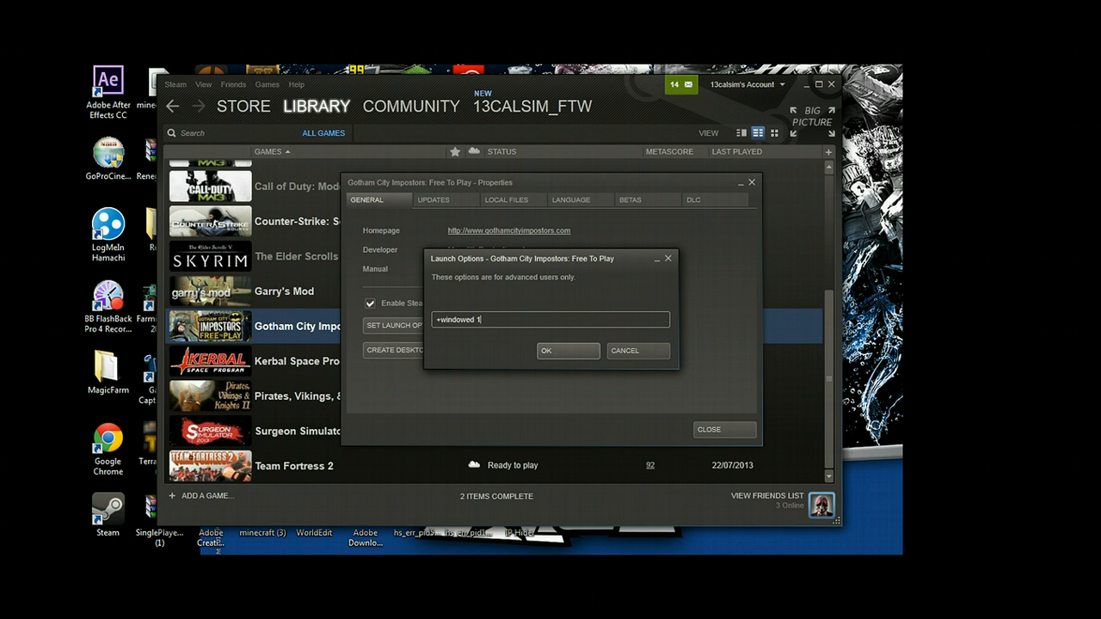
left_click(568, 351)
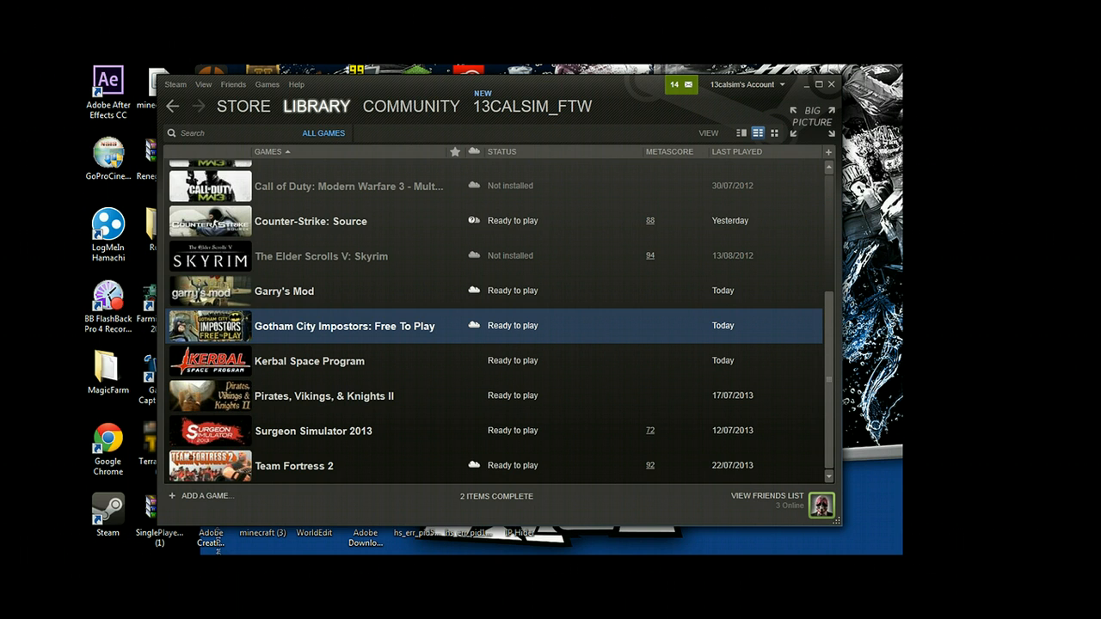
Step: Put the Steam window away, returning to the Windows desktop
left_click(805, 84)
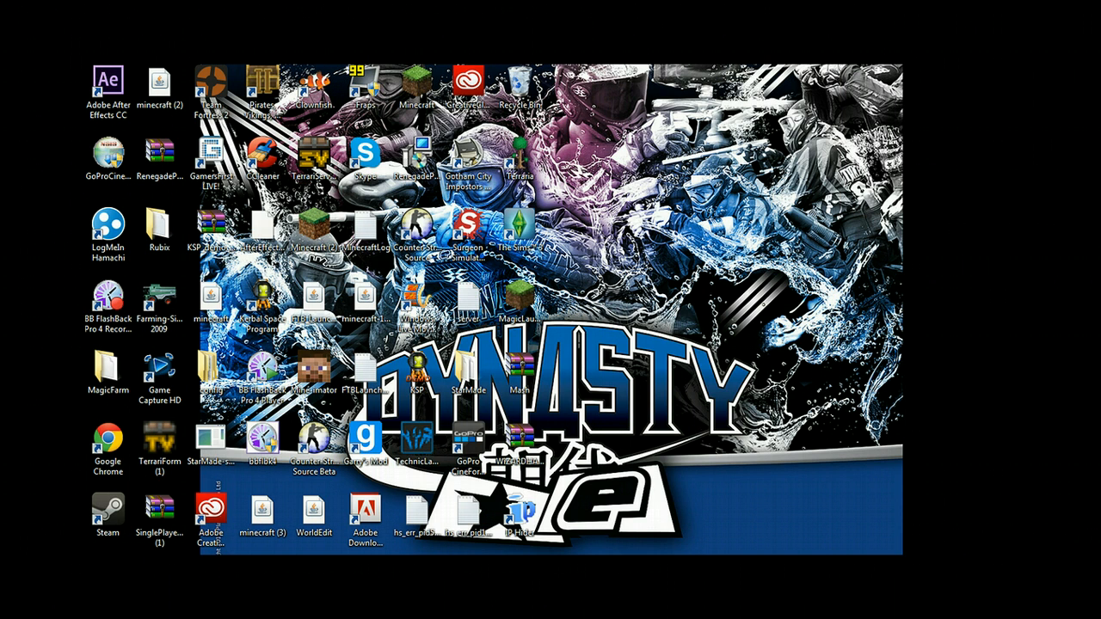